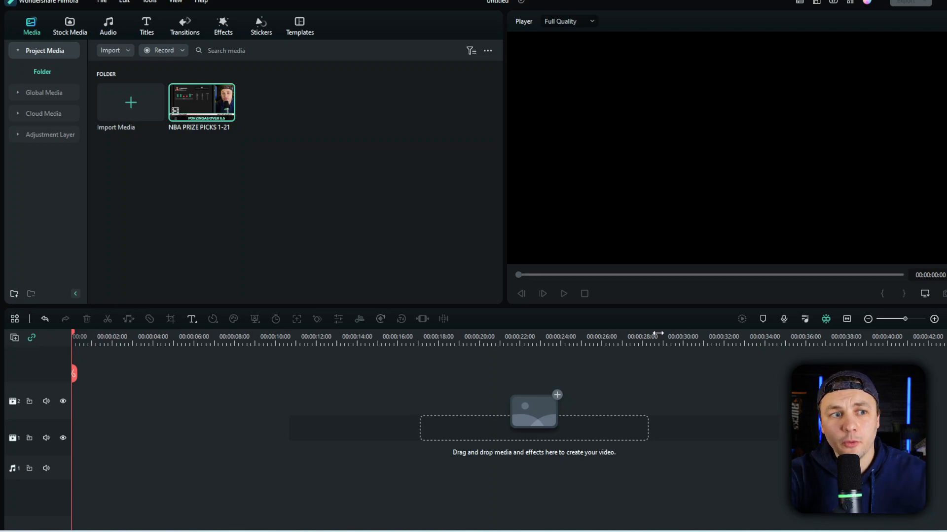
pyautogui.moveTo(377, 199)
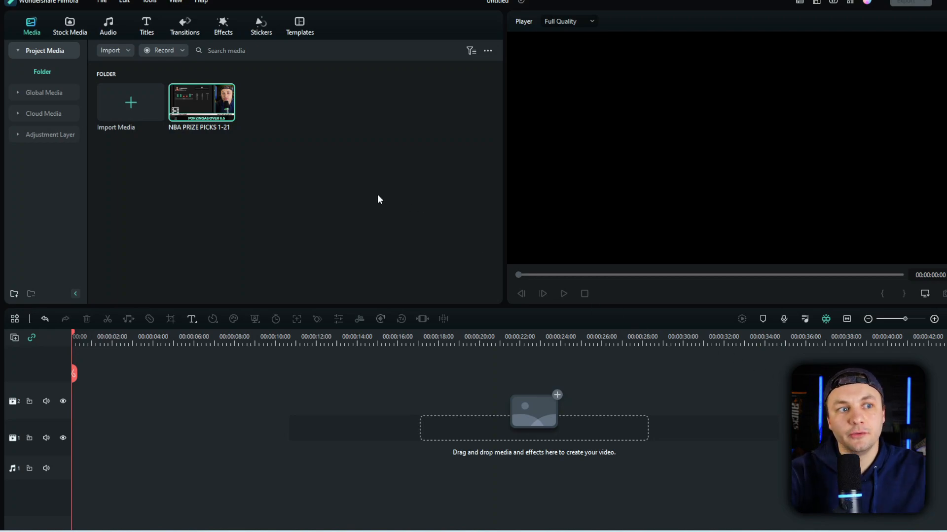
pyautogui.moveTo(131, 27)
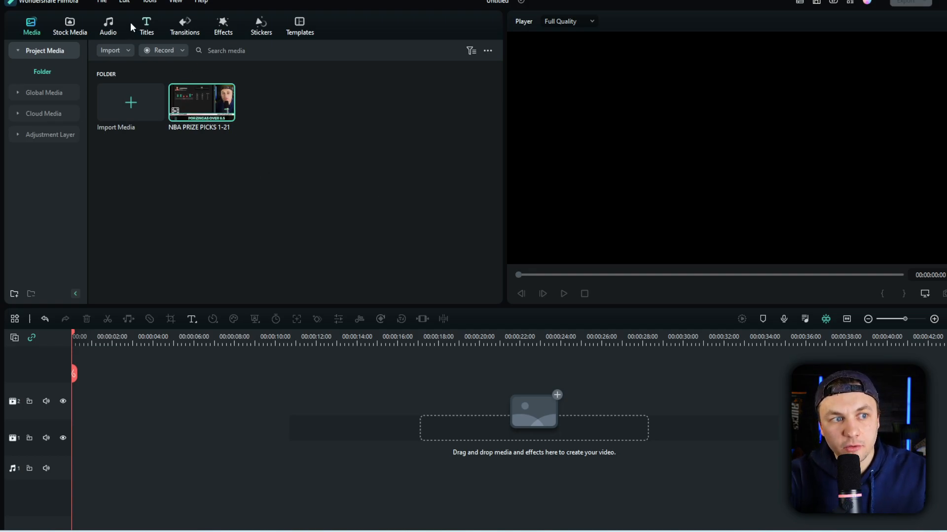
# - Put the NBA PRIZE PICKS clip on two tracks in a 1080x1920 project, graphic stacked on top
pyautogui.click(102, 3)
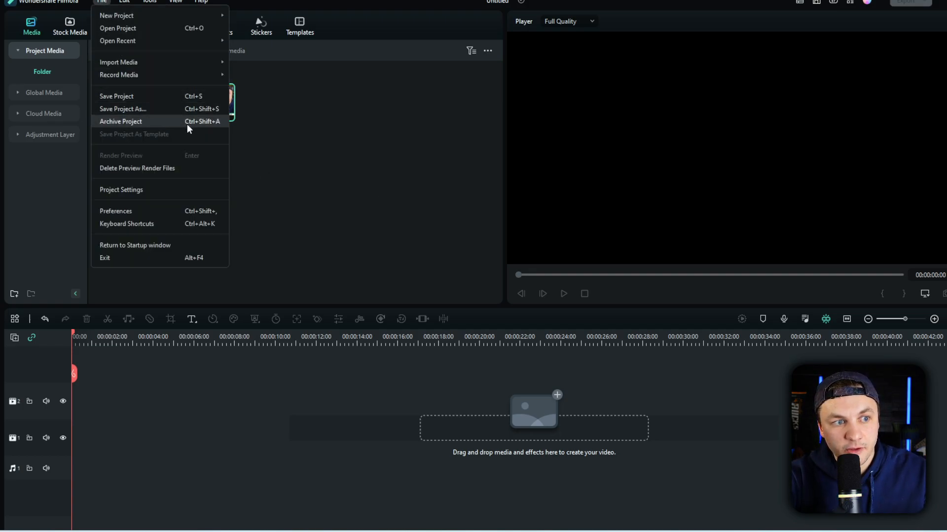
pyautogui.click(121, 189)
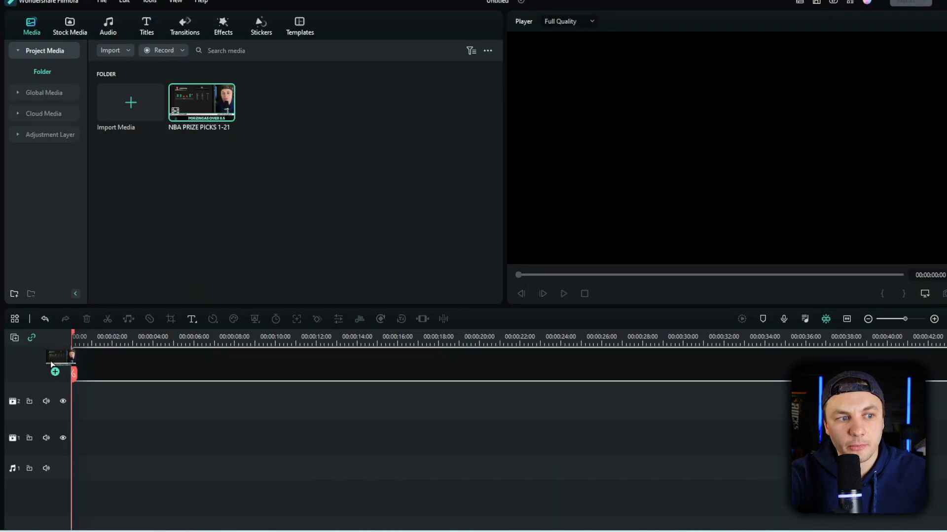
pyautogui.moveTo(54, 356); pyautogui.dragTo(36, 444)
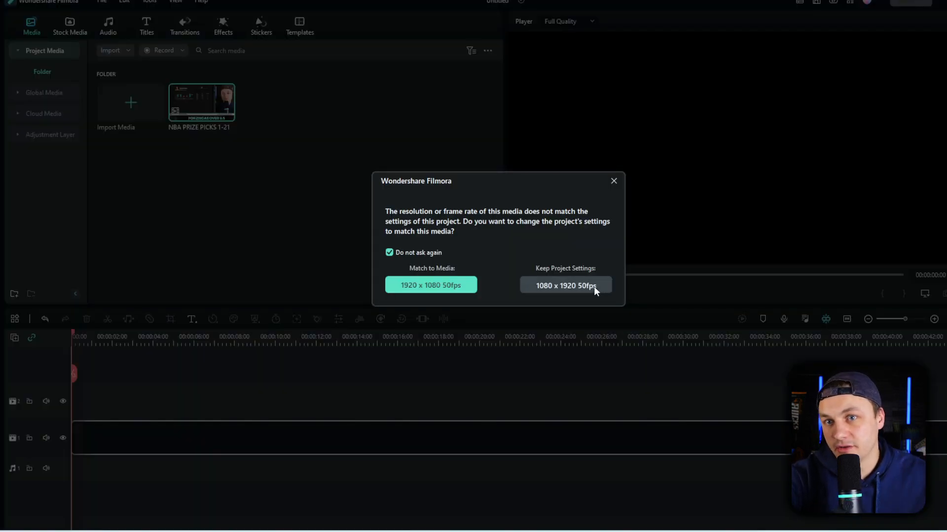
pyautogui.click(565, 285)
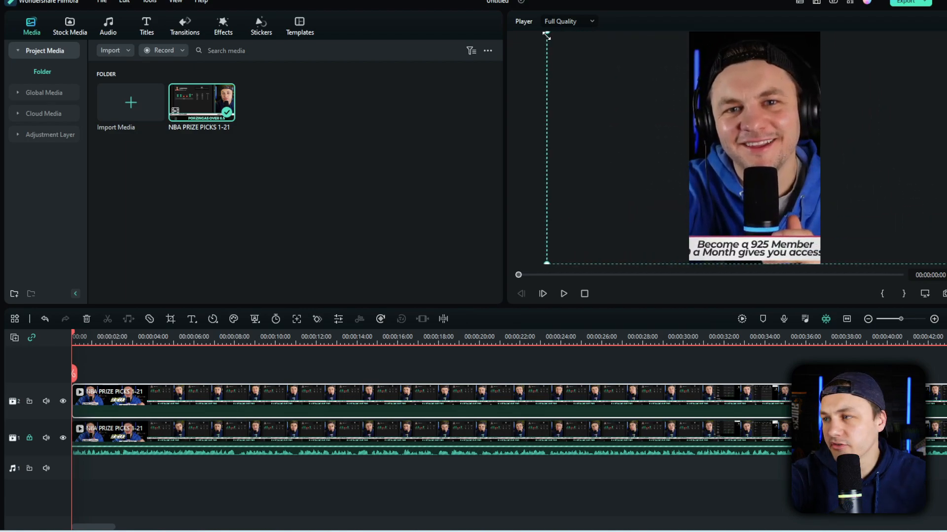
pyautogui.moveTo(562, 294)
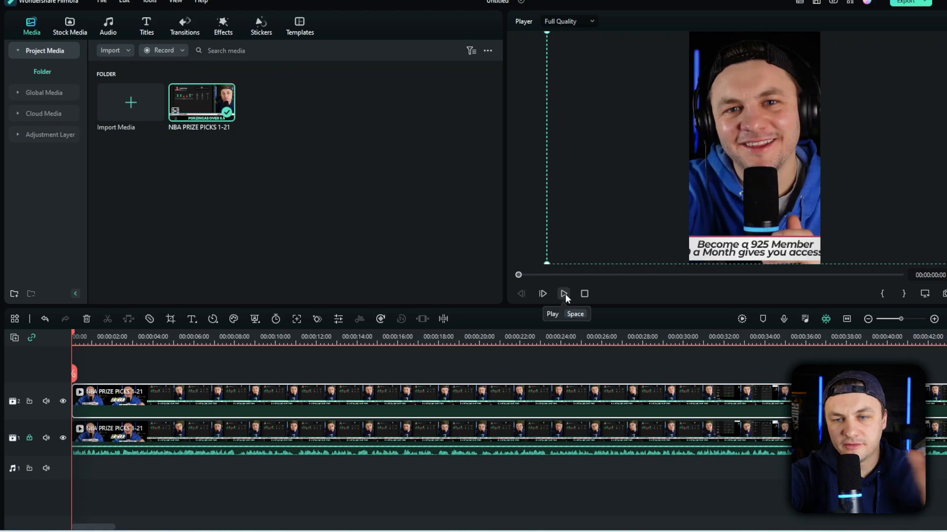
pyautogui.click(563, 294)
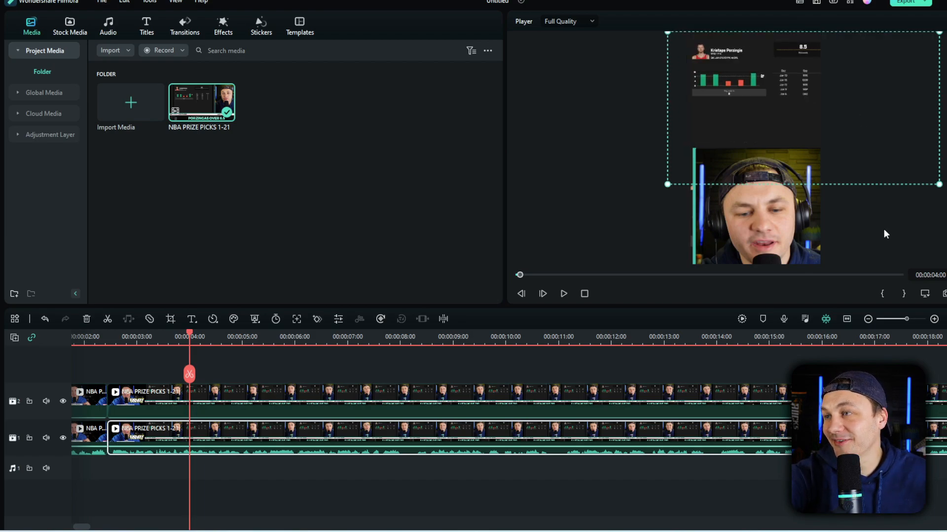
pyautogui.click(563, 294)
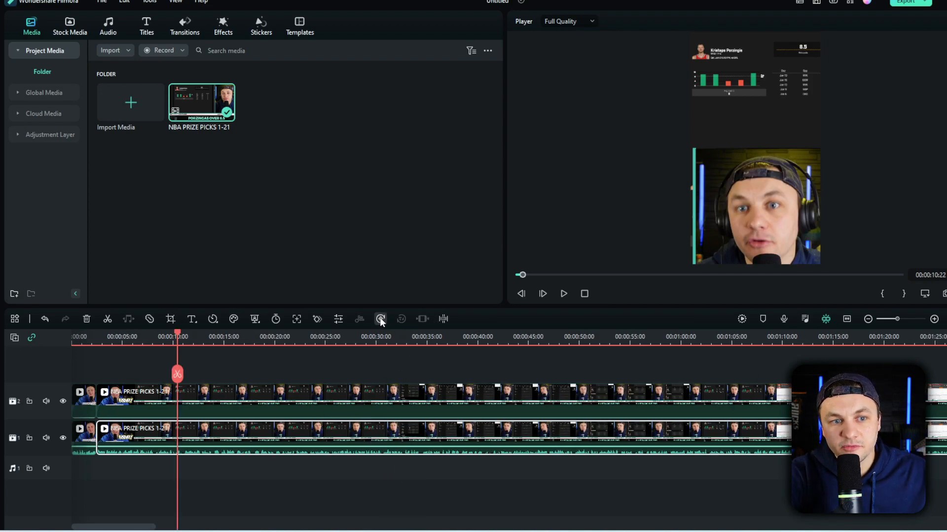
# - Run Speech-to-Text on the NBA Prize Picks clip to generate captions
pyautogui.click(380, 319)
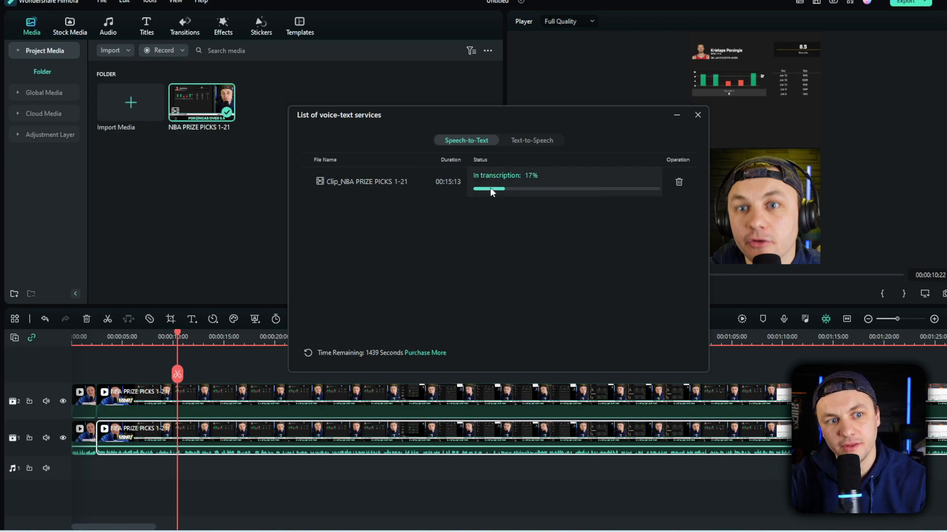
pyautogui.moveTo(617, 184)
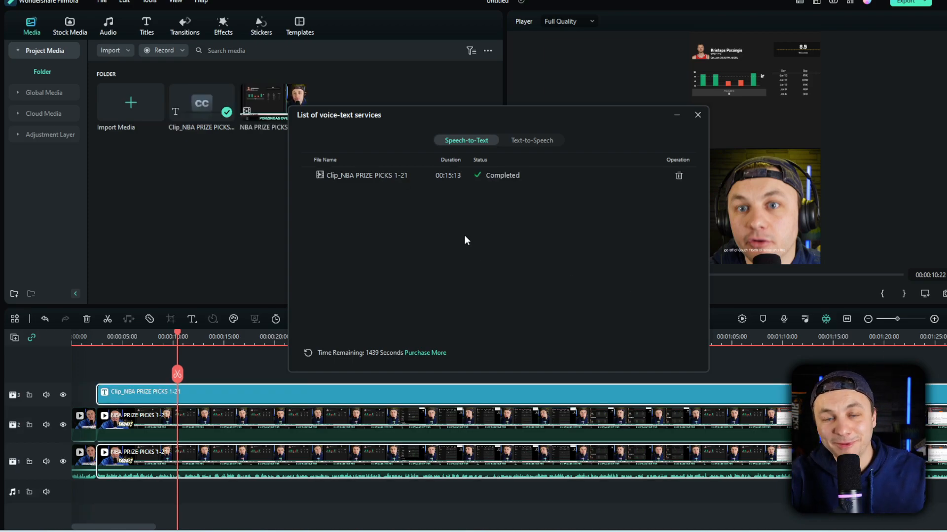
pyautogui.moveTo(509, 224)
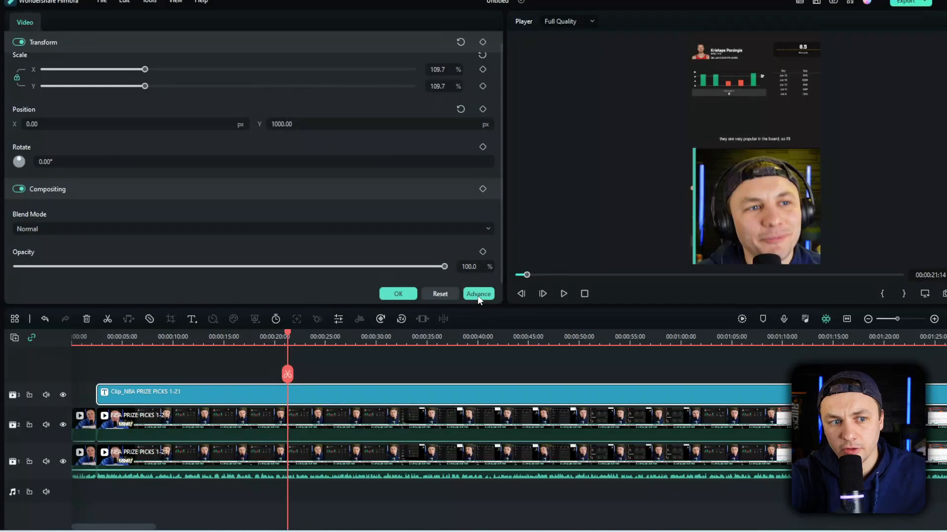
# - Open the Advance subtitle editor to style the captions
pyautogui.click(478, 294)
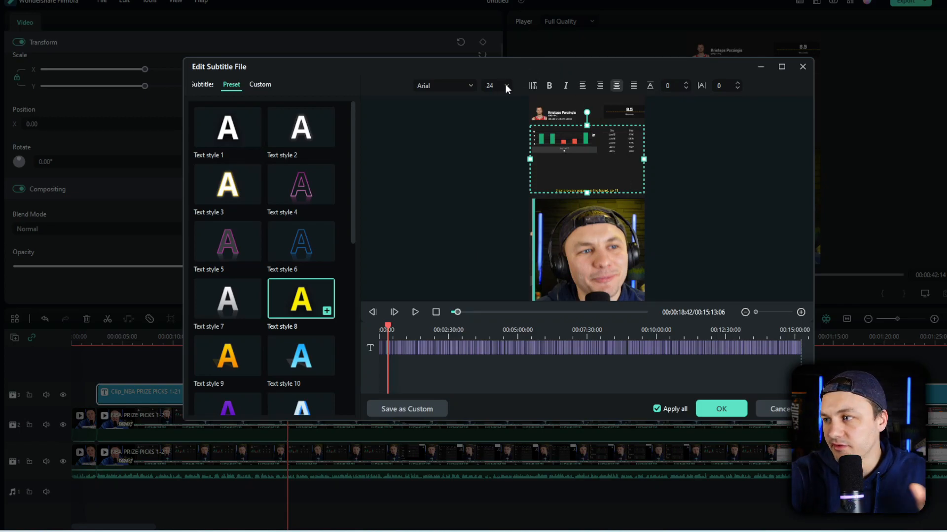
# - Apply the yellow style to all captions and mute the opening upper-track clip to -100 dB
pyautogui.click(721, 408)
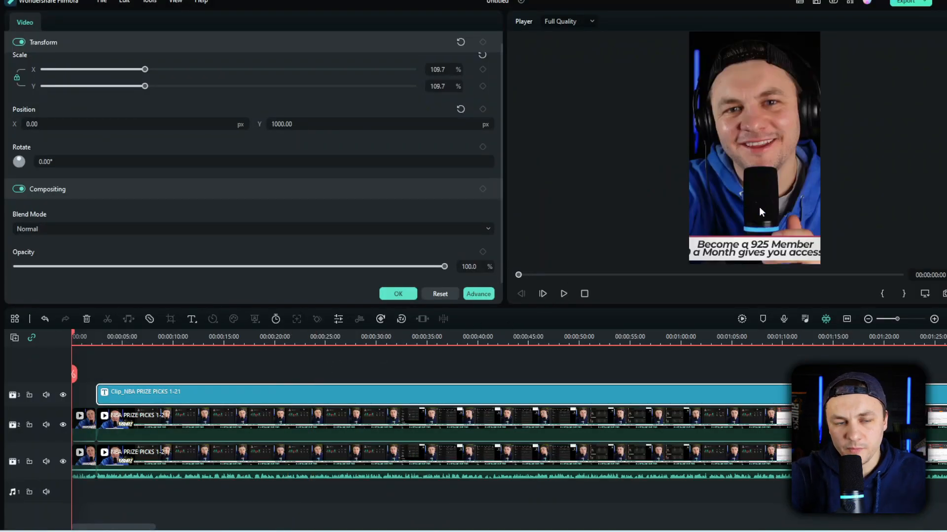
pyautogui.click(62, 22)
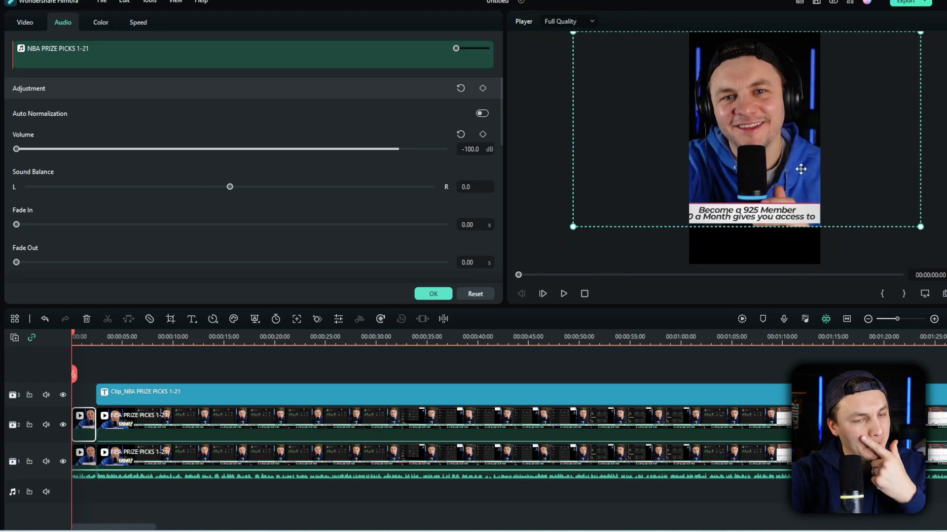
# - Open the Titles library of title templates
pyautogui.click(69, 26)
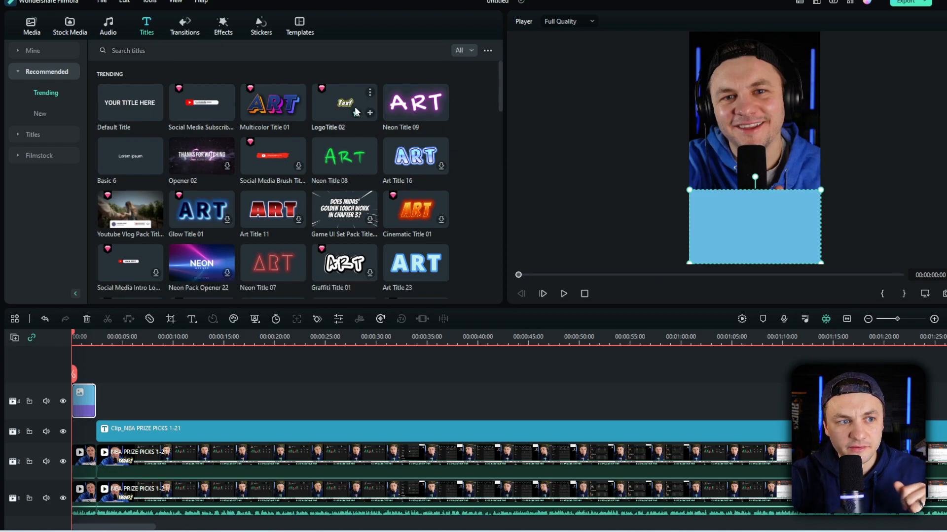
pyautogui.moveTo(344, 102); pyautogui.dragTo(103, 368)
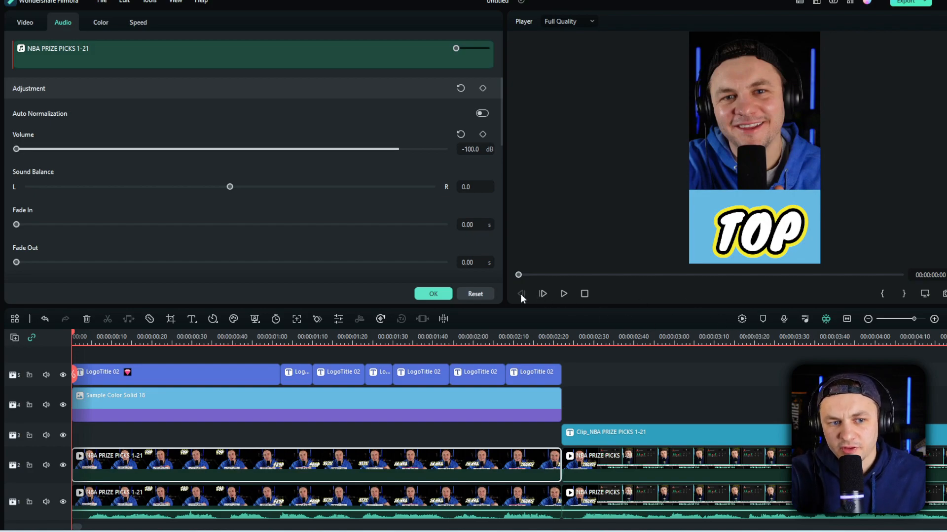
pyautogui.click(541, 294)
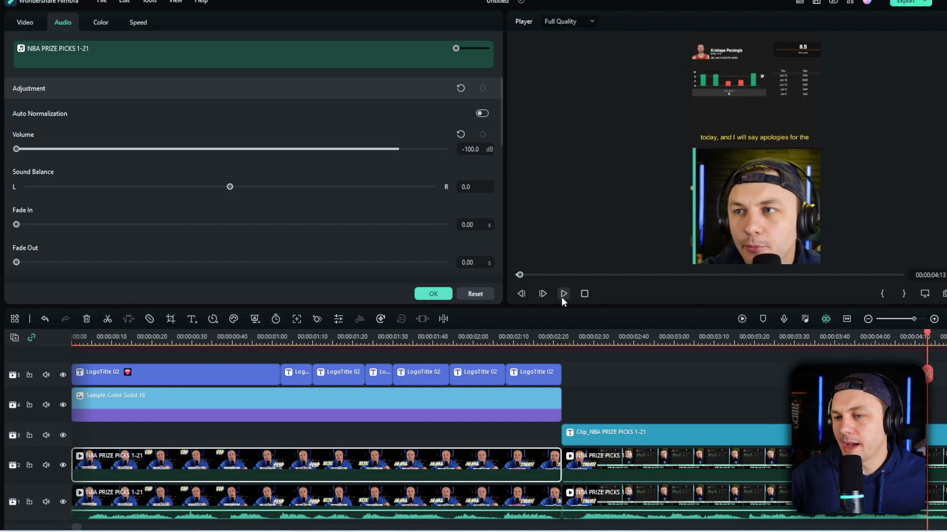
pyautogui.click(563, 293)
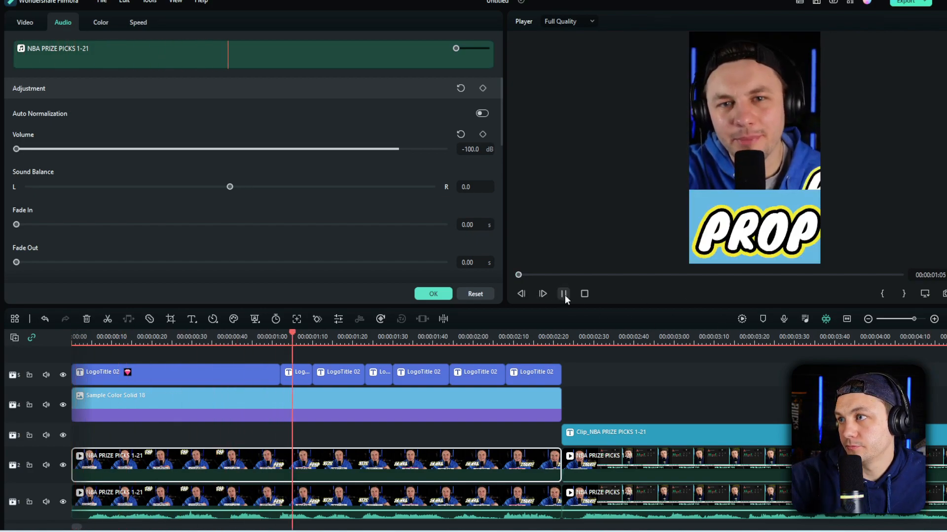